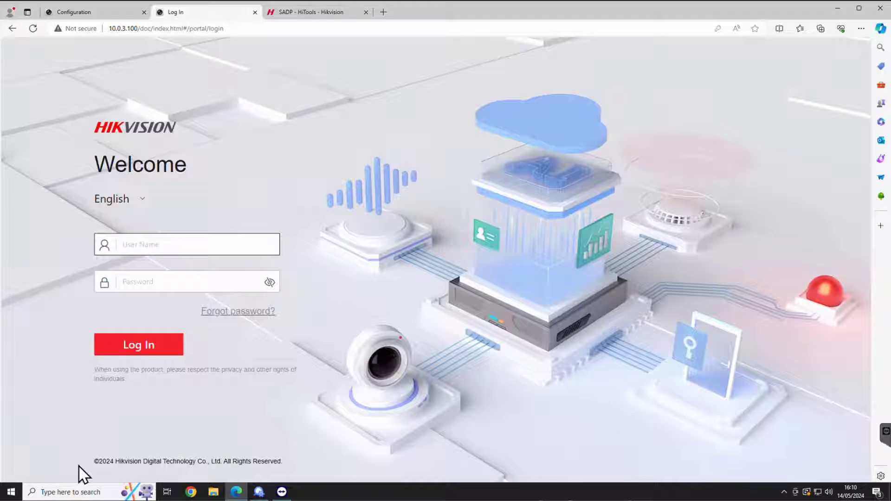
mouse_move(361, 348)
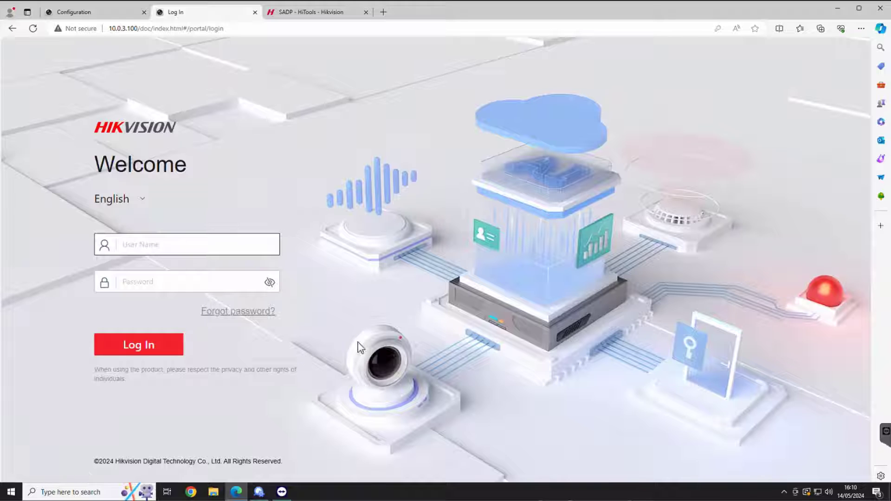
mouse_move(132, 48)
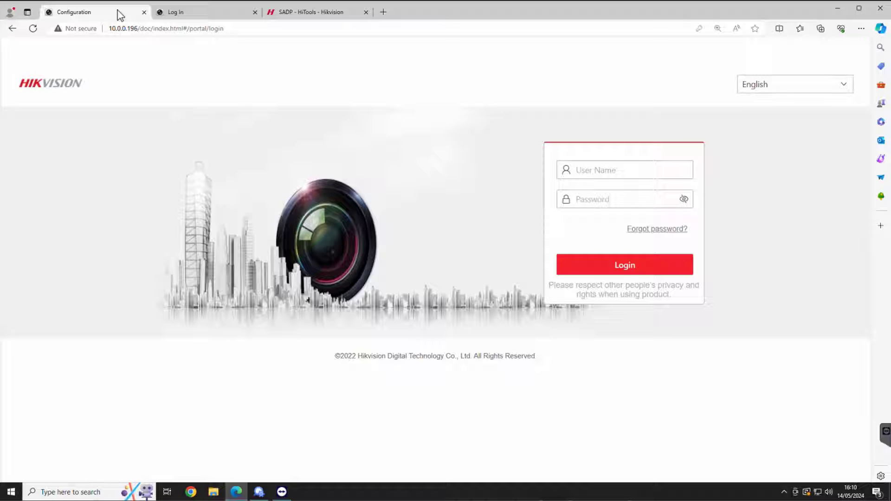
mouse_move(199, 17)
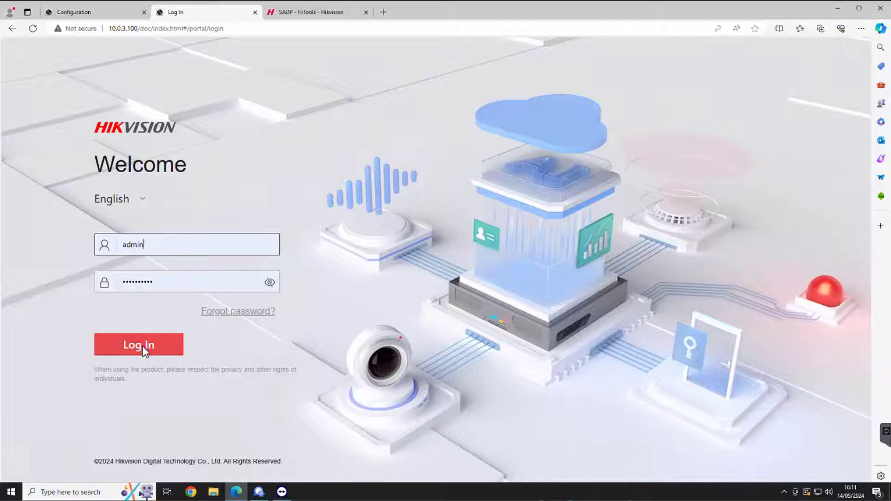
Sign in to the recorders at 10.0.3.100 and 10.0.0.196, returning to the 10.0.3.100 live view.
click(139, 345)
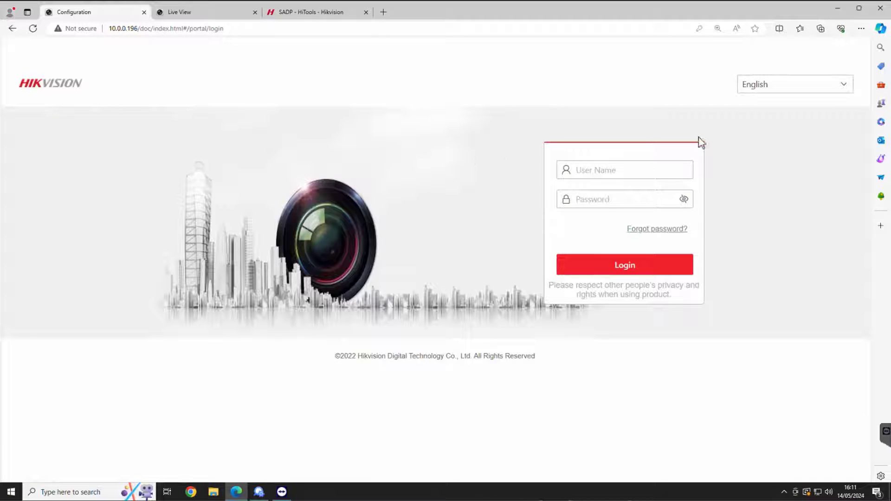
click(624, 170)
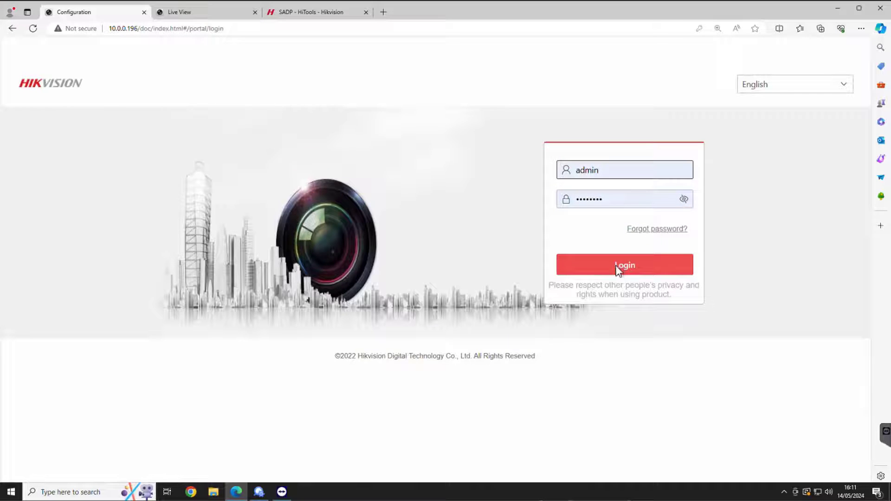
click(624, 266)
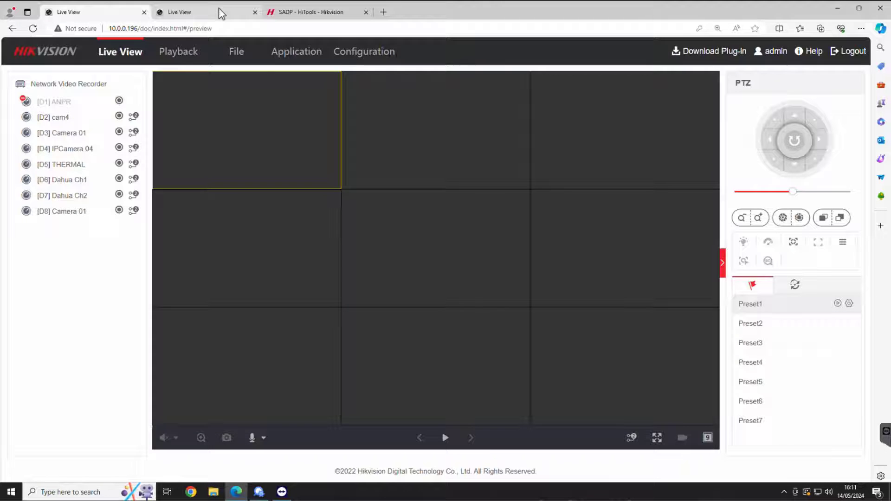
click(179, 12)
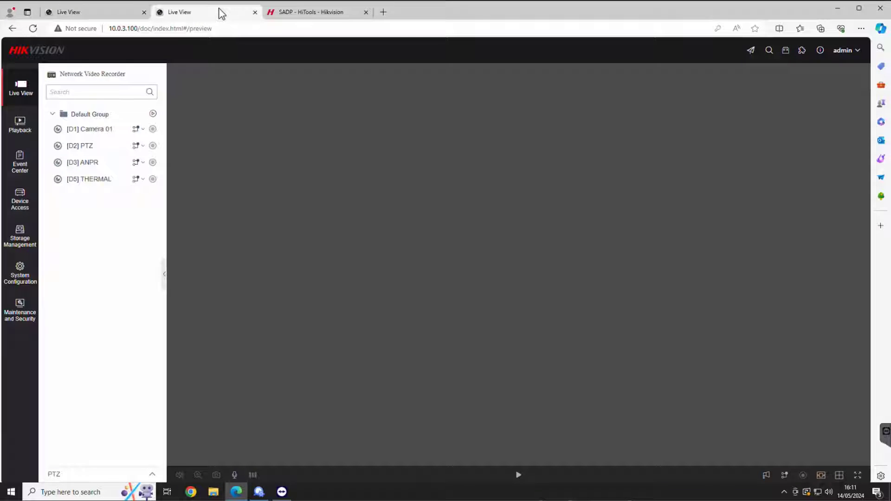
mouse_move(126, 38)
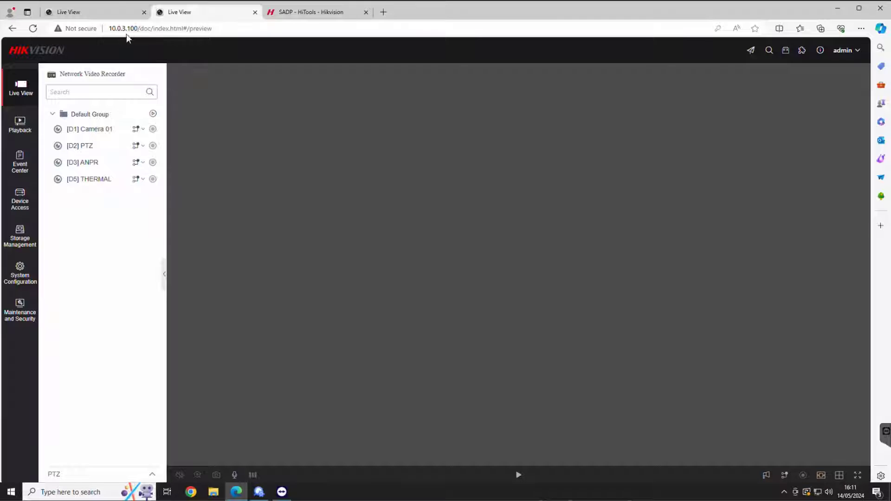
mouse_move(285, 27)
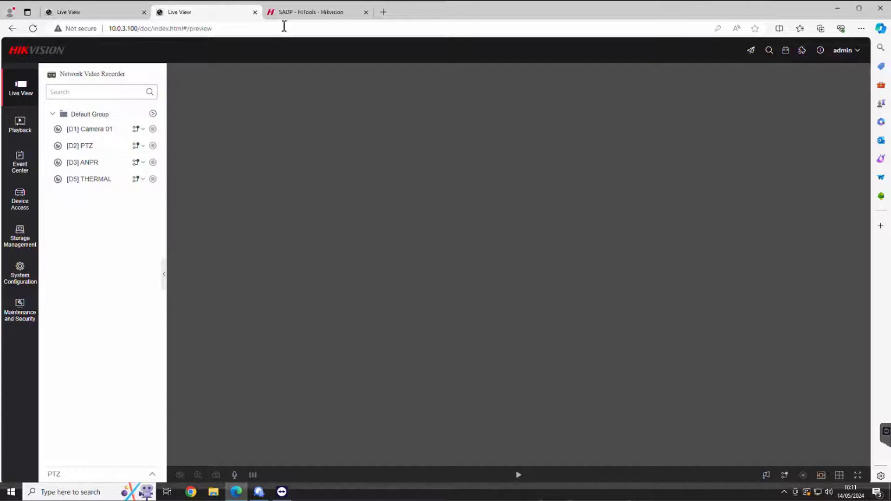
Check in SADP that the DS-7608NI-M2/8P at 10.0.3.100 runs V5.02.000, then return to its live view.
click(318, 12)
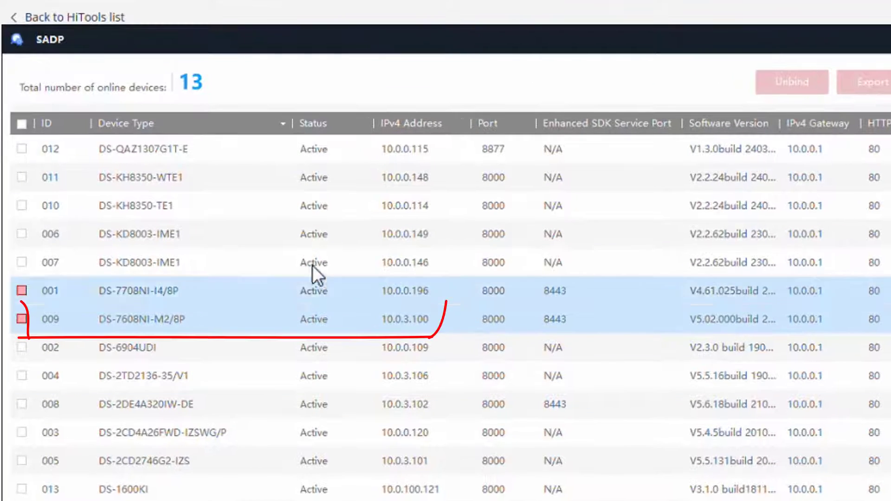
click(22, 291)
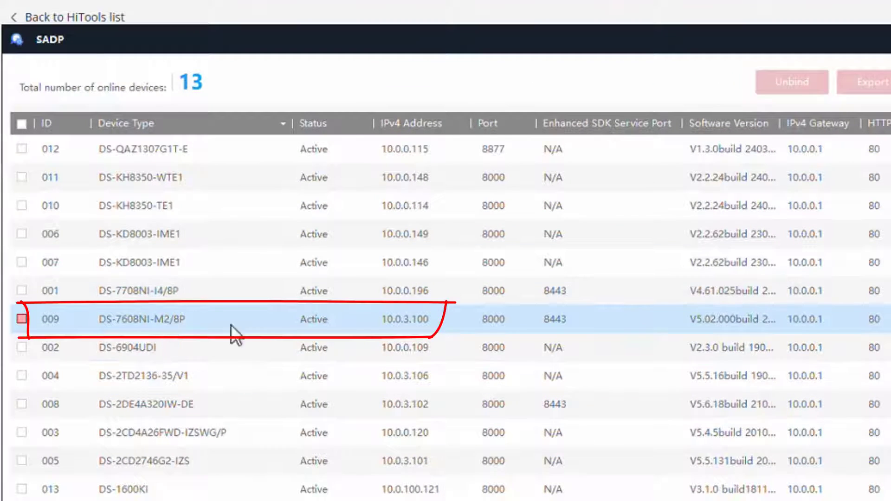
click(23, 149)
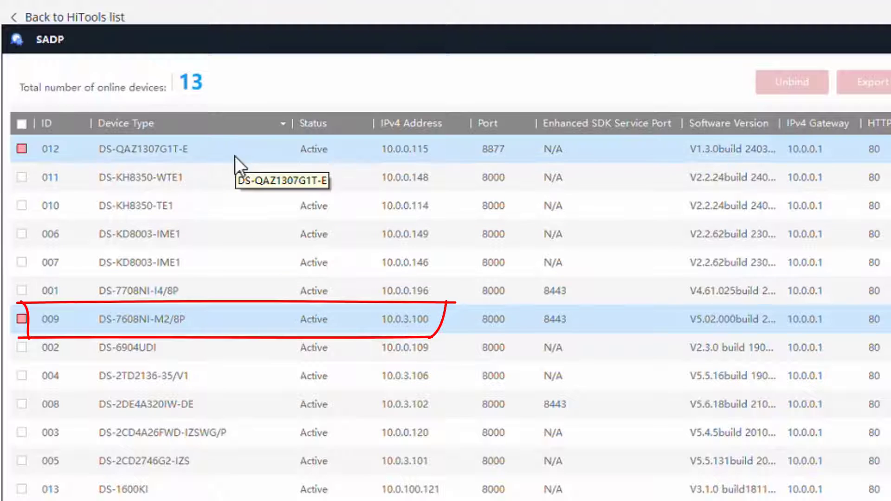
click(205, 12)
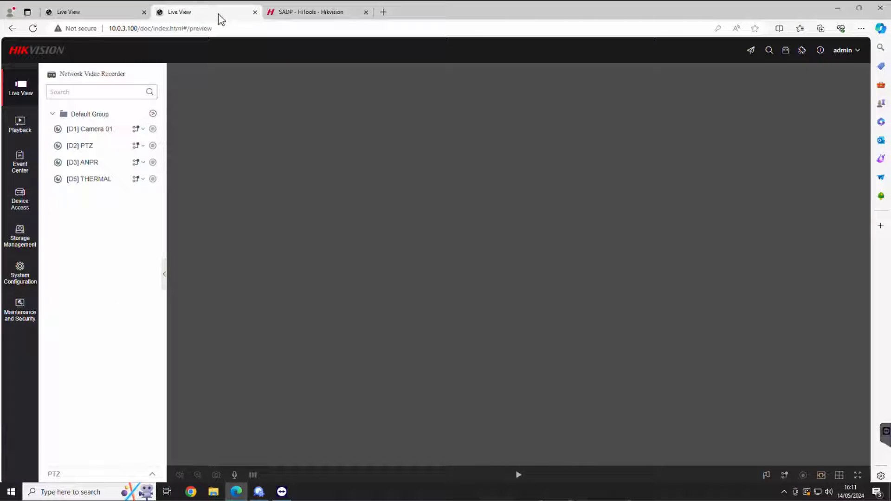
mouse_move(112, 273)
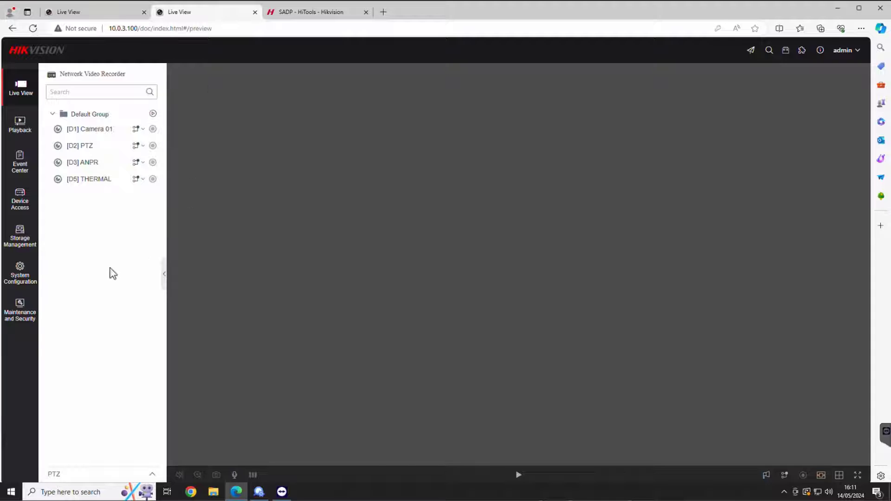
mouse_move(20, 274)
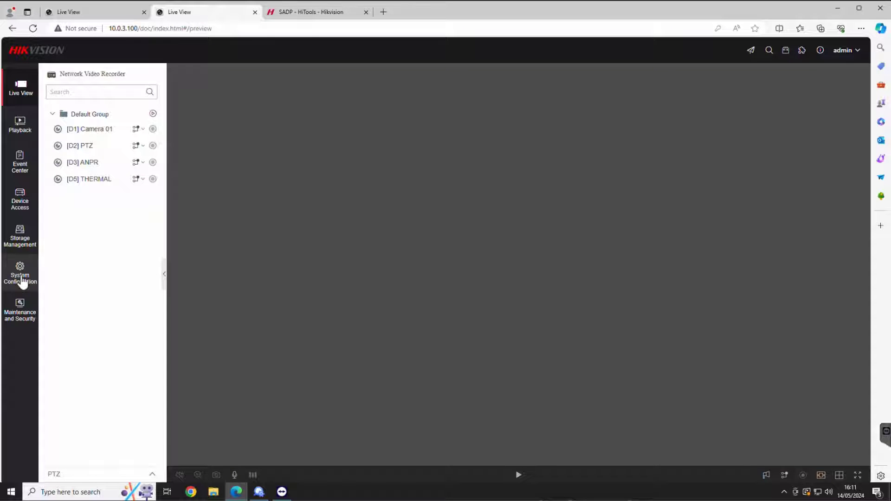
View Basic Information showing DS-7608NI-M2/8P with V5.02.000 build 240229 and select the model name.
click(20, 275)
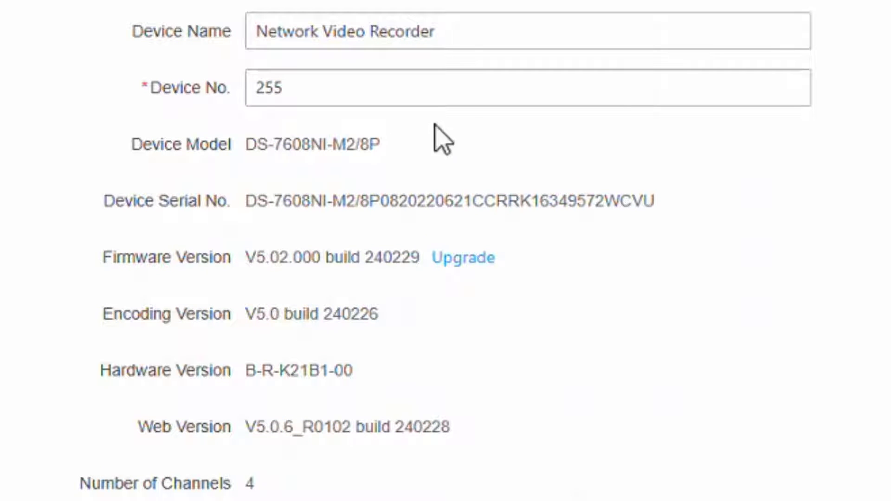
mouse_move(395, 165)
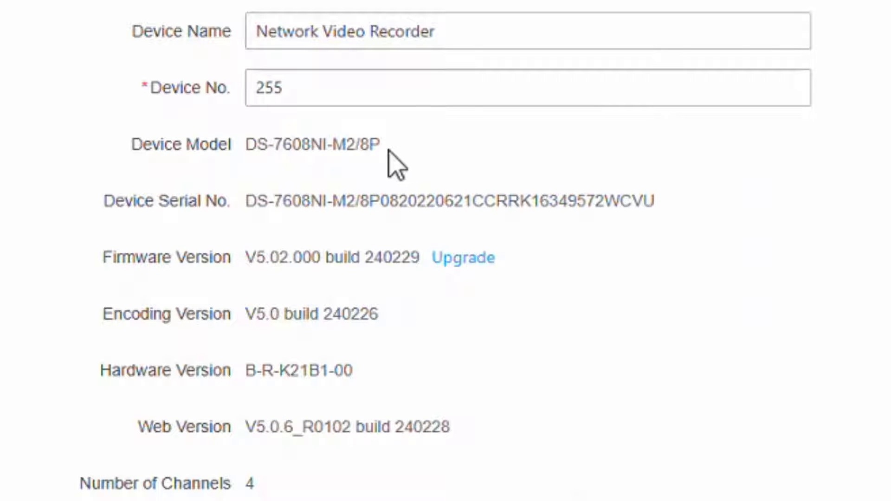
double_click(313, 144)
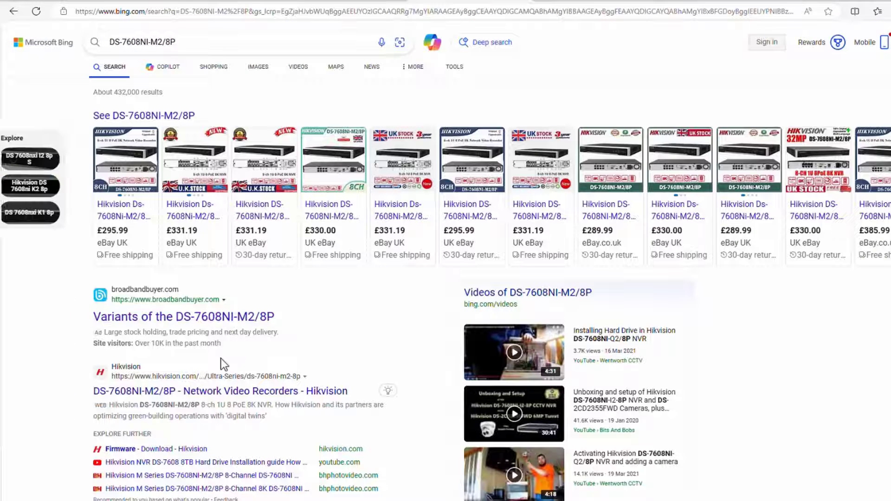
Download Firmware_V5.03.000_240428 from the DS-7608NI-M2/8P product page, accepting the terms.
click(220, 391)
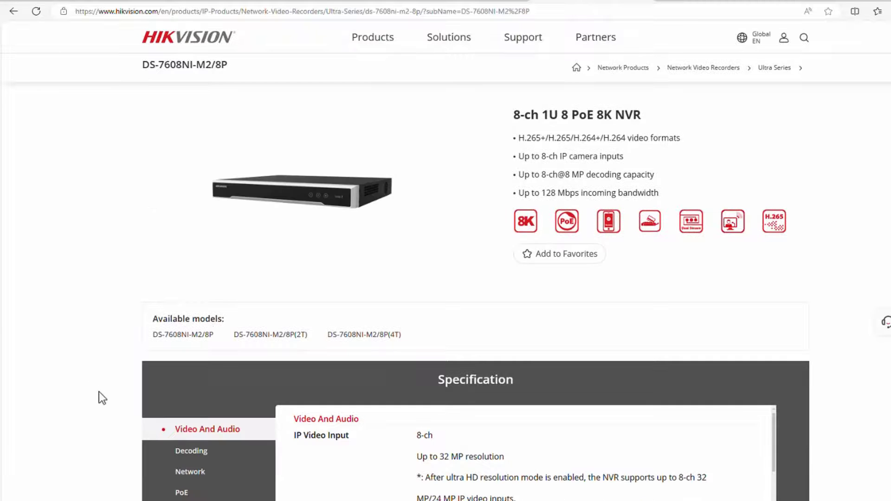
mouse_move(96, 339)
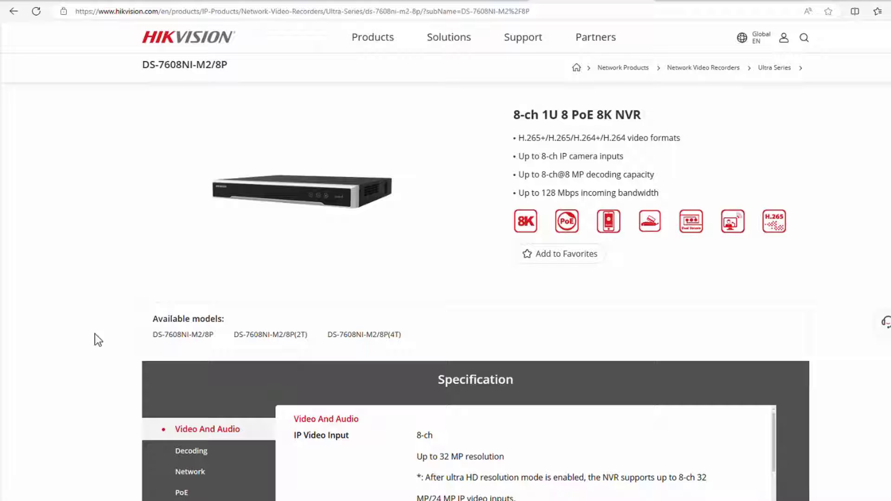
scroll(down, 3)
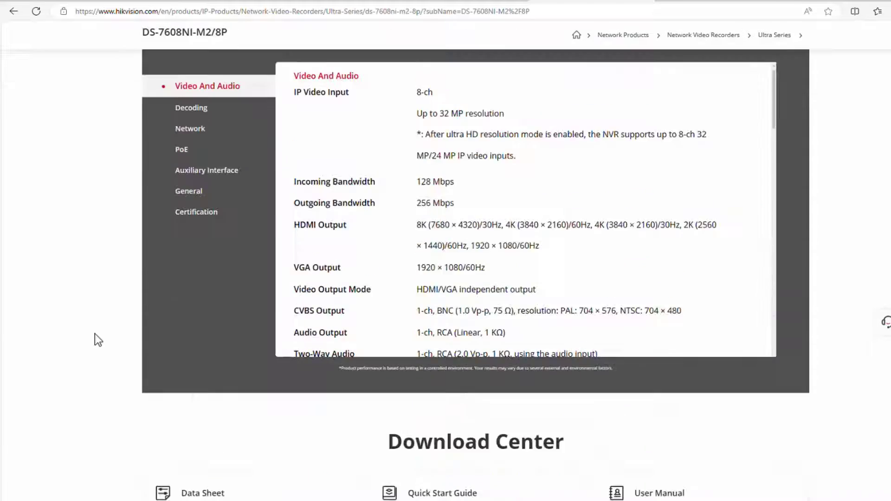
scroll(down, 3)
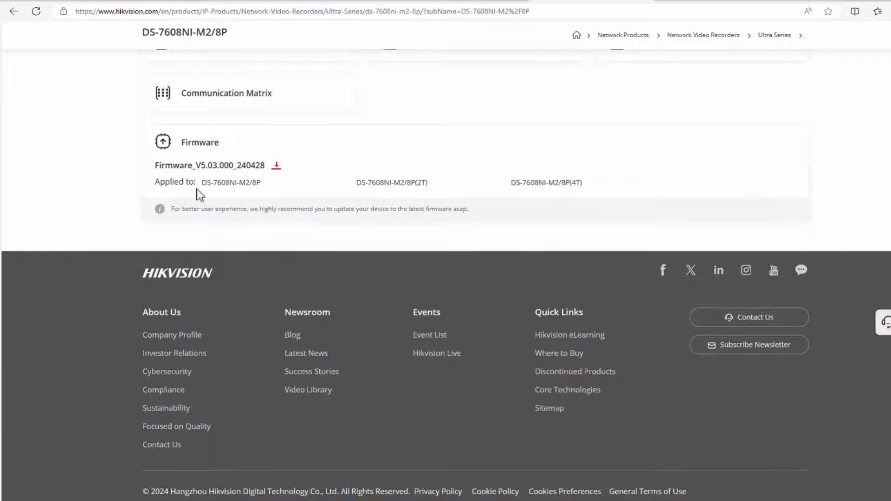
click(276, 165)
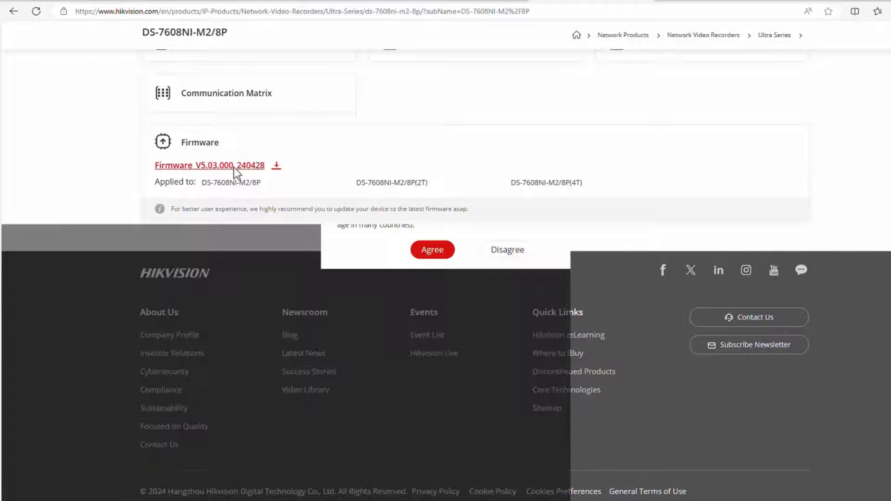
click(432, 250)
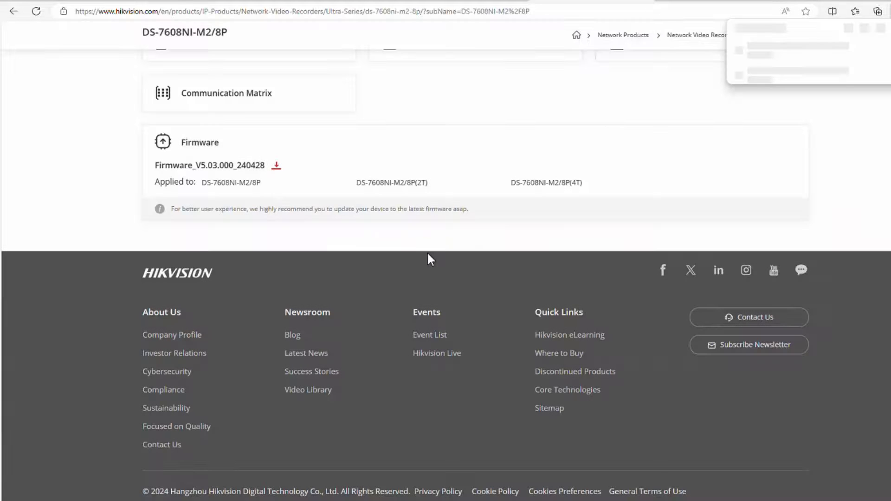
click(276, 165)
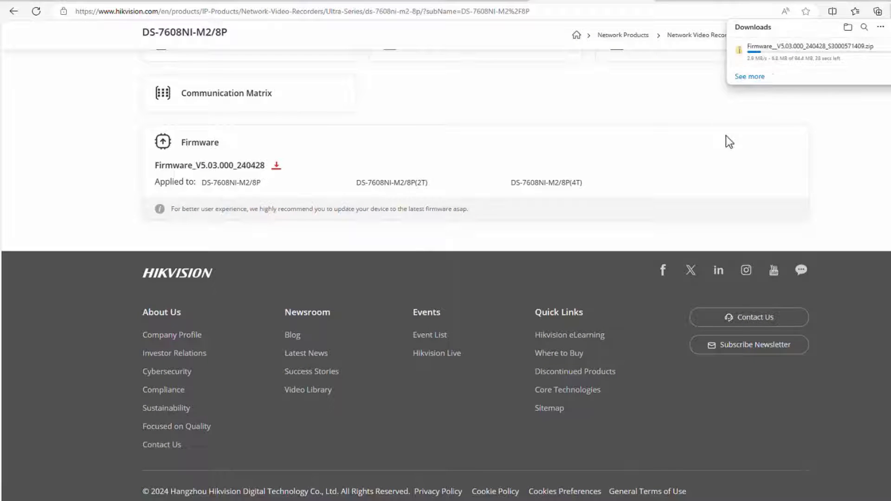
scroll(up, 3)
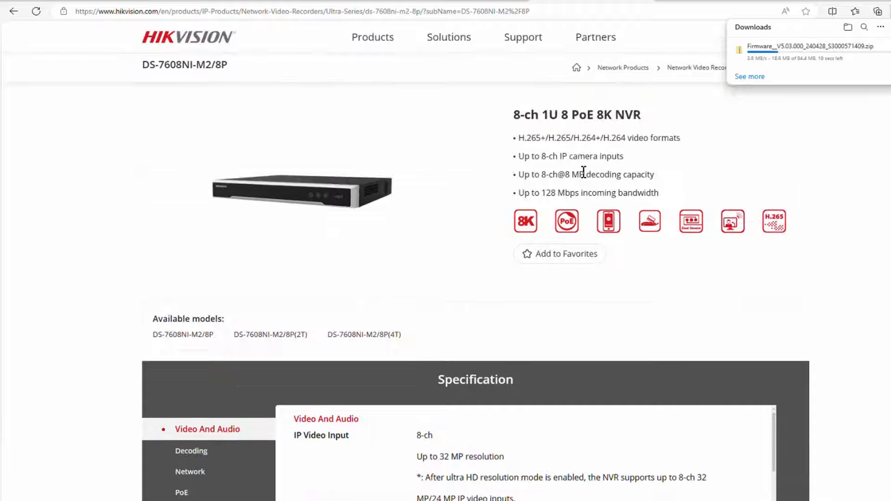
mouse_move(659, 108)
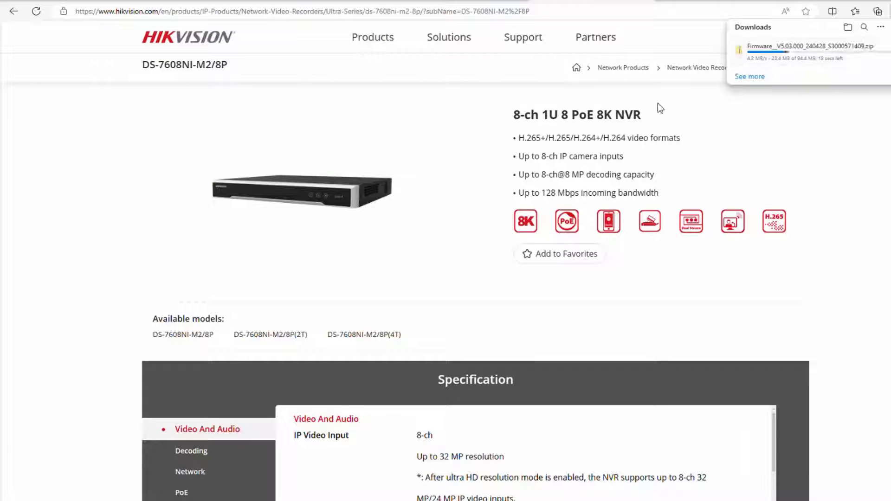
mouse_move(448, 37)
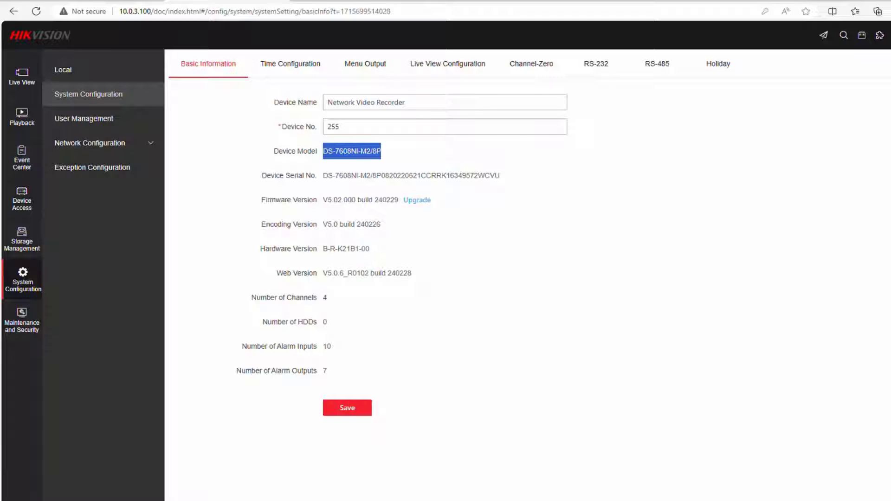
click(417, 200)
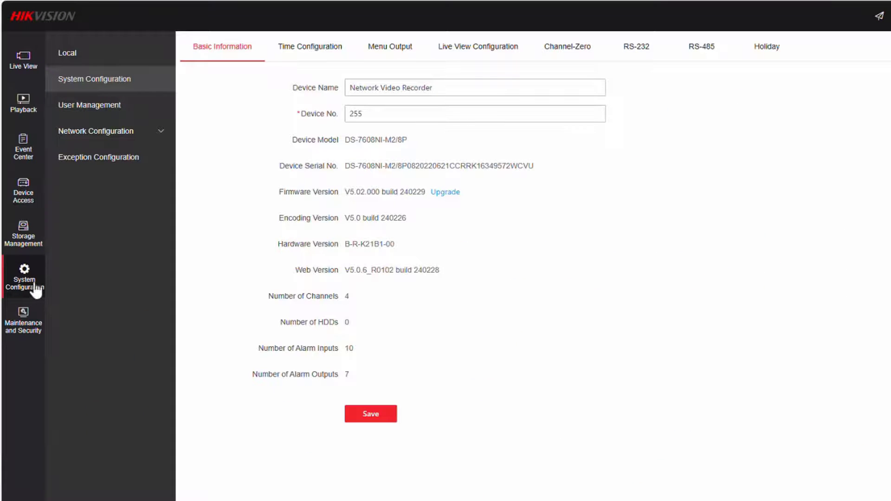
mouse_move(375, 136)
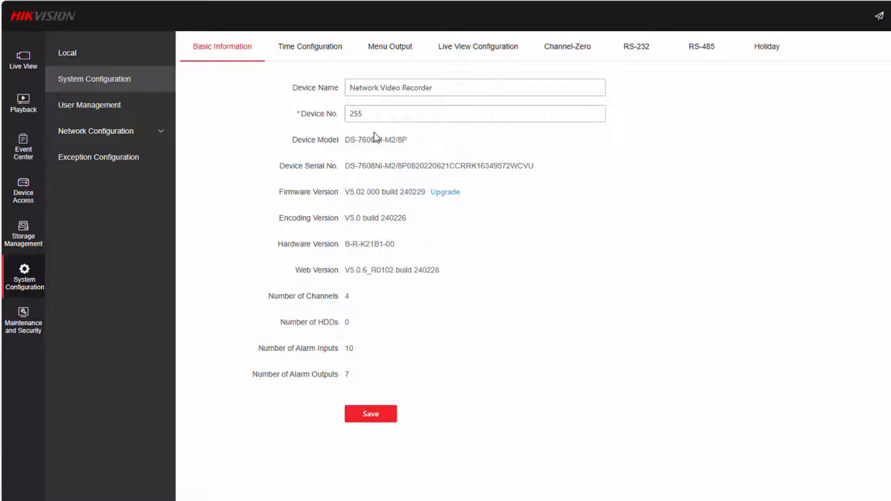
mouse_move(445, 192)
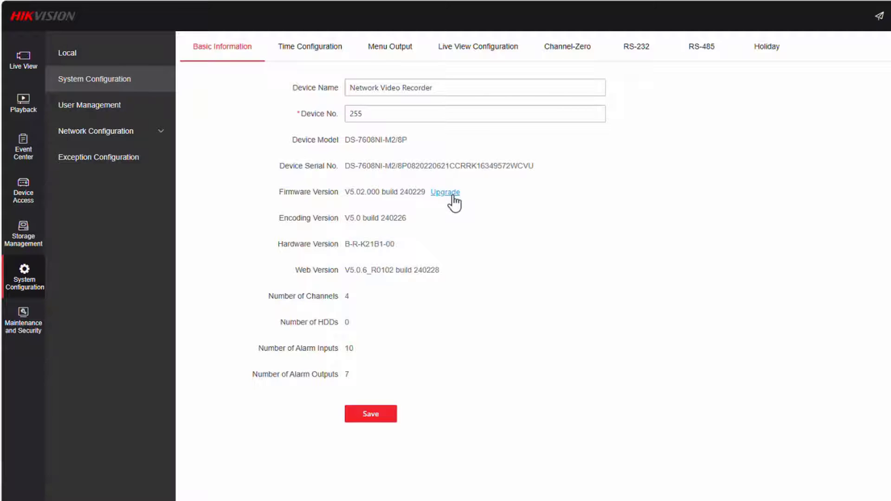
Choose digicap.dav from the downloaded V5.03.000 firmware folder as the local upgrade file.
click(445, 191)
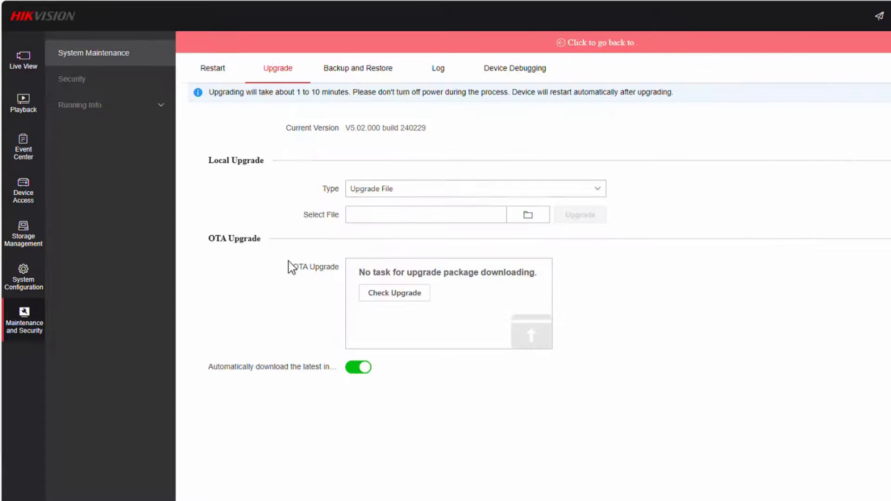
mouse_move(24, 324)
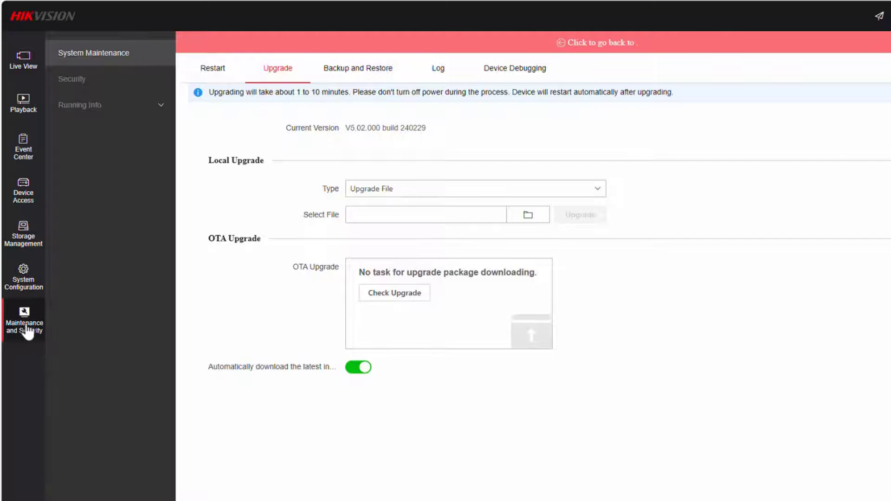
mouse_move(23, 279)
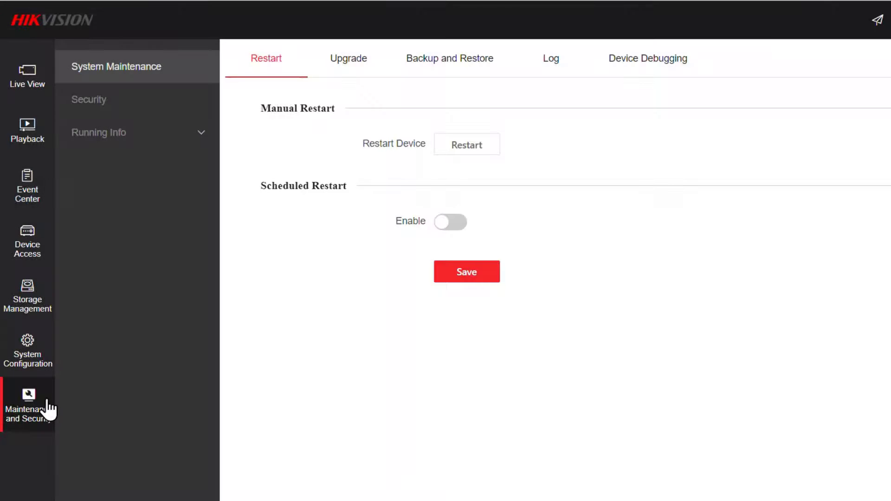
mouse_move(336, 12)
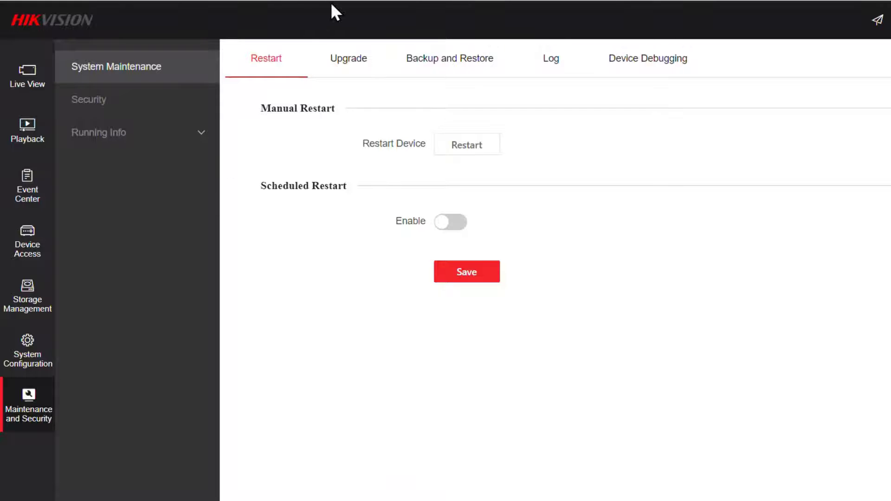
click(348, 58)
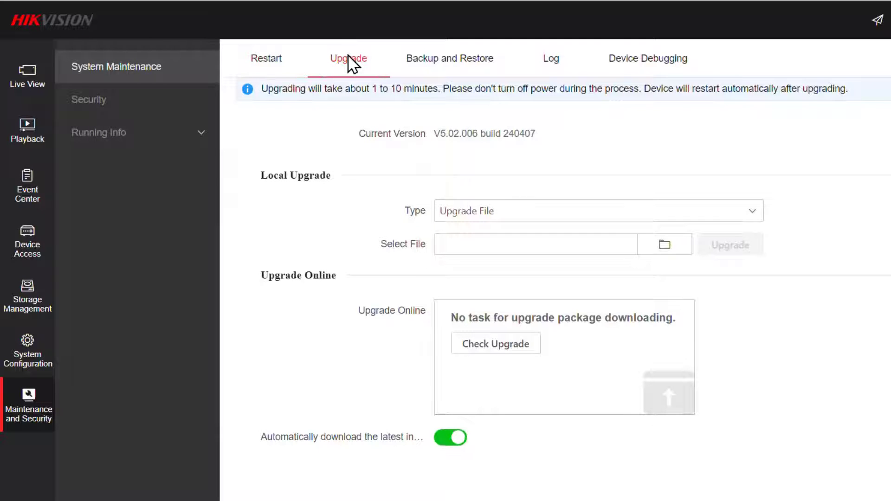
click(663, 243)
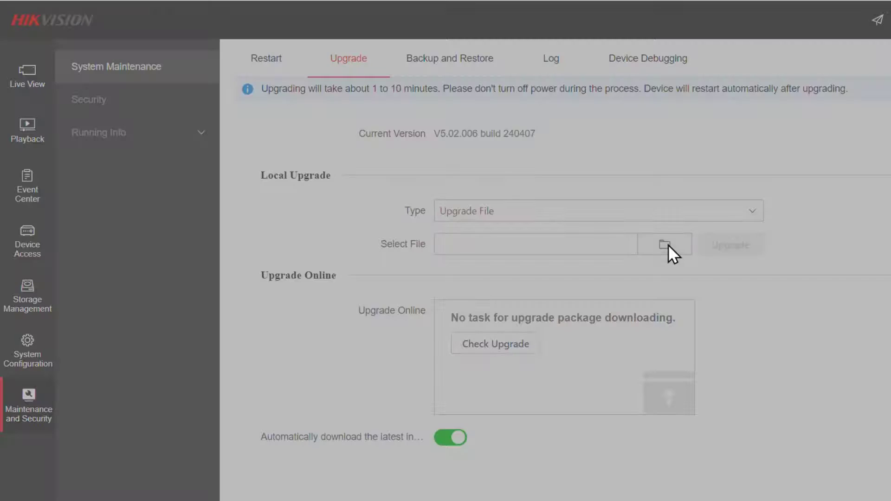
click(664, 244)
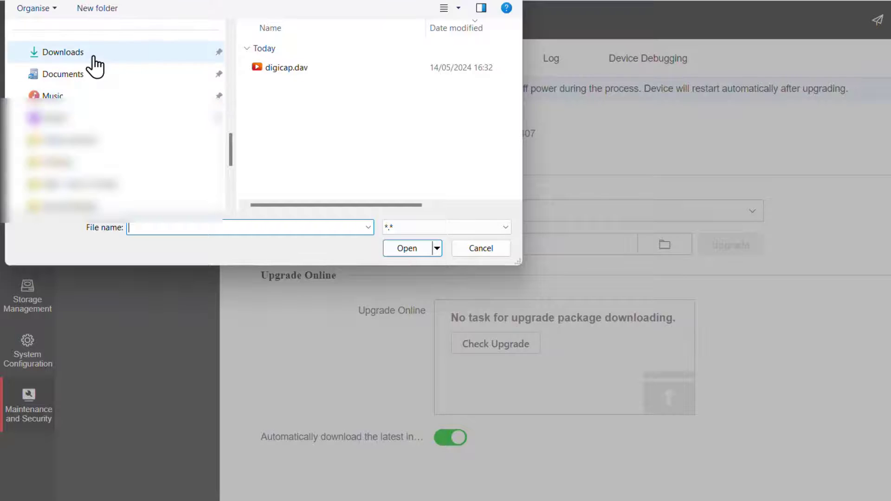
click(61, 52)
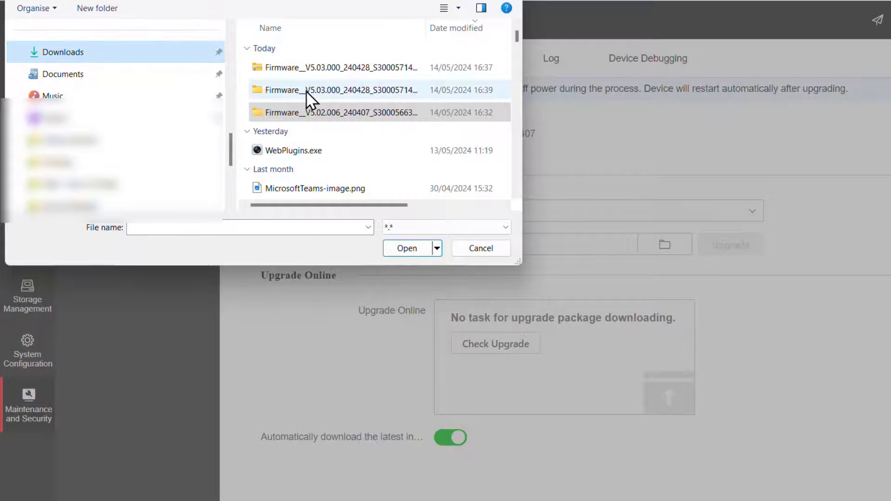
mouse_move(329, 99)
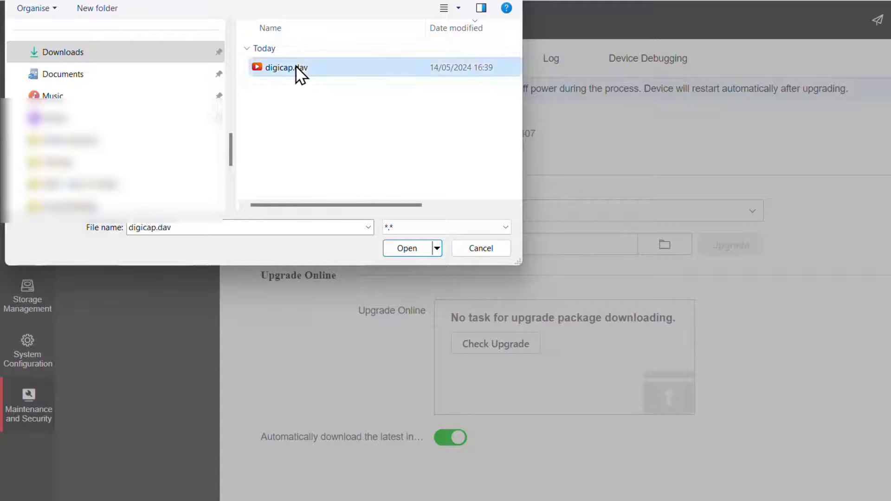
click(405, 249)
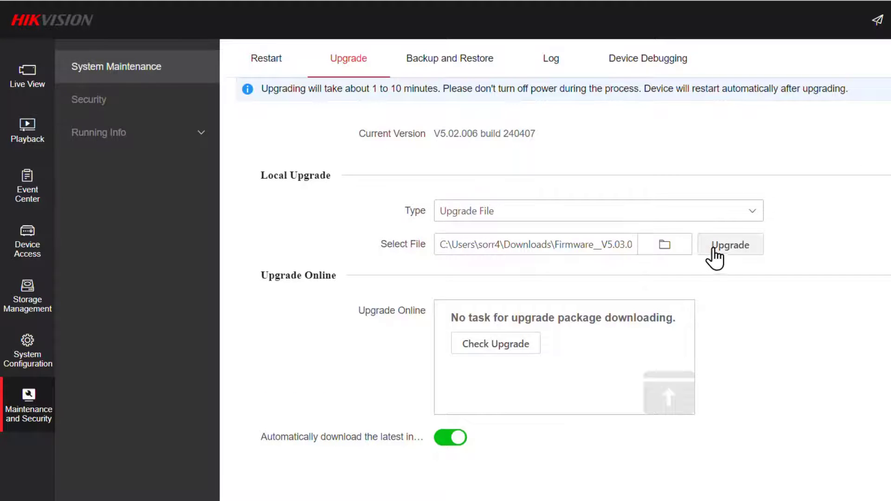
Start the firmware upgrade from the selected file and accept the automatic restart.
click(730, 245)
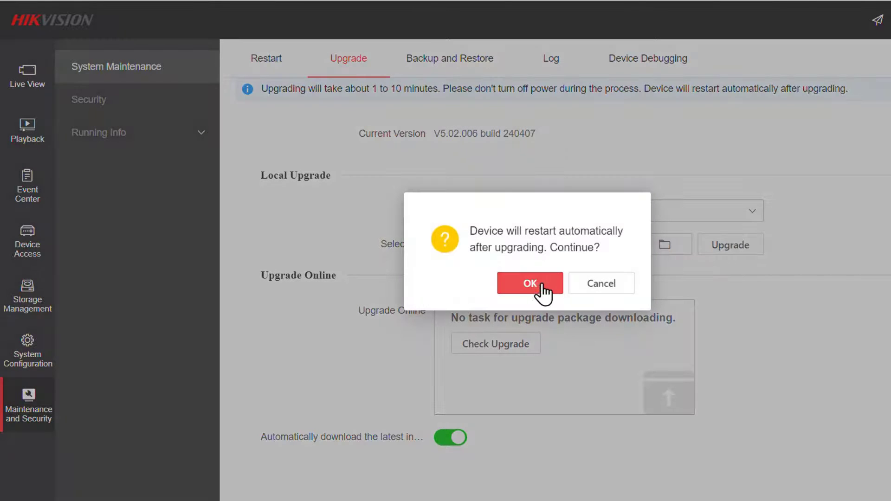
click(529, 283)
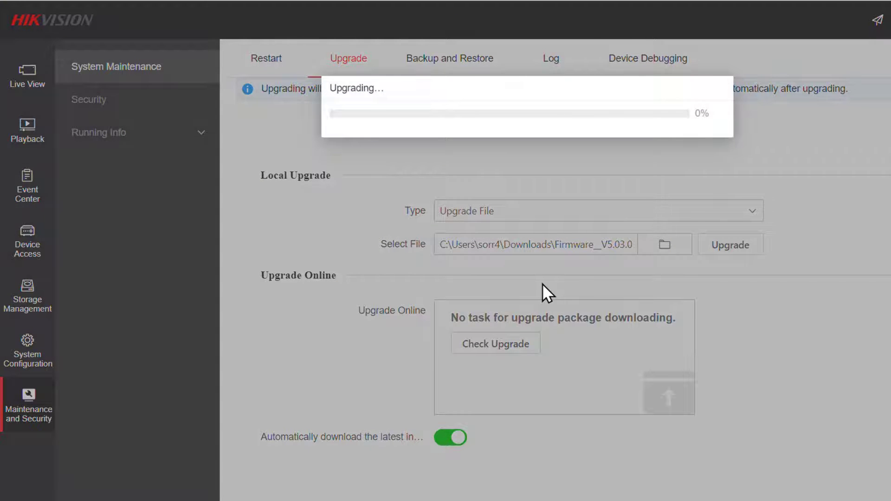
mouse_move(687, 268)
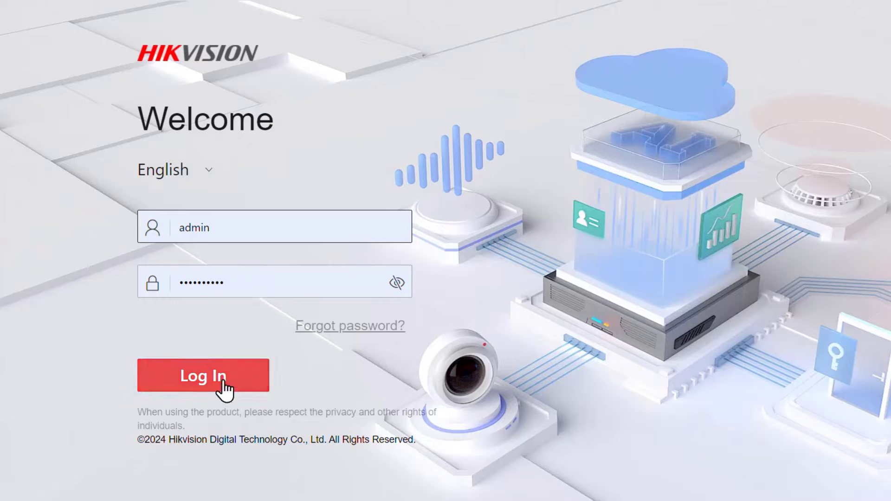
Sign back in and confirm Basic Information shows firmware V5.03.000 build 240428.
click(203, 376)
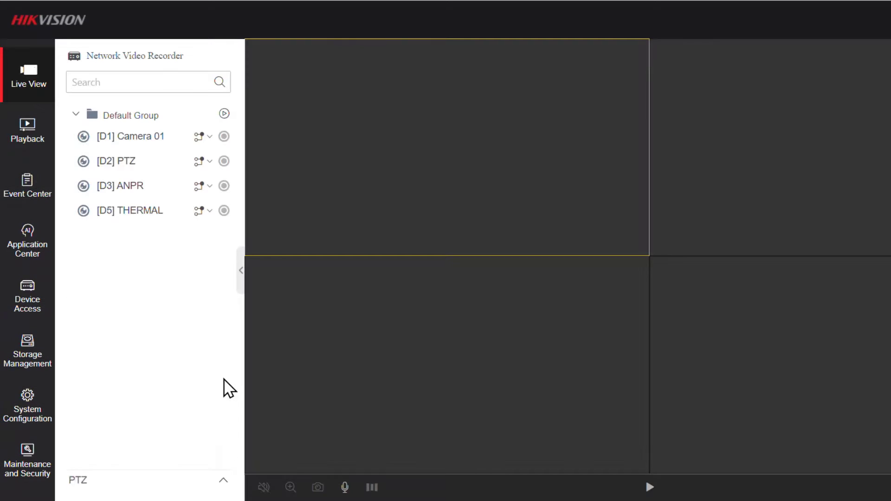
click(27, 405)
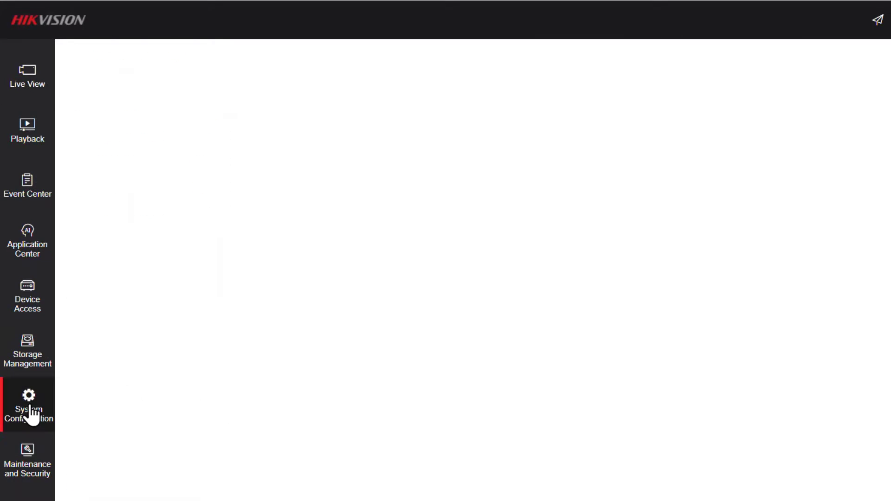
click(28, 405)
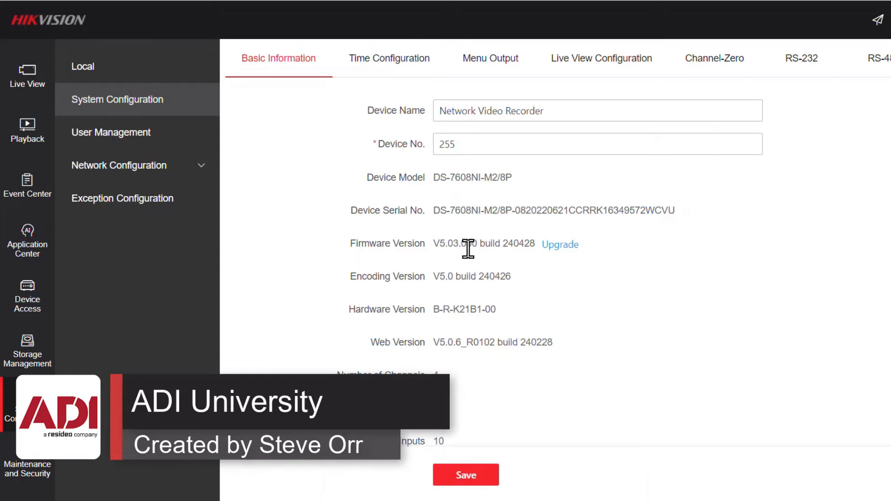
mouse_move(494, 276)
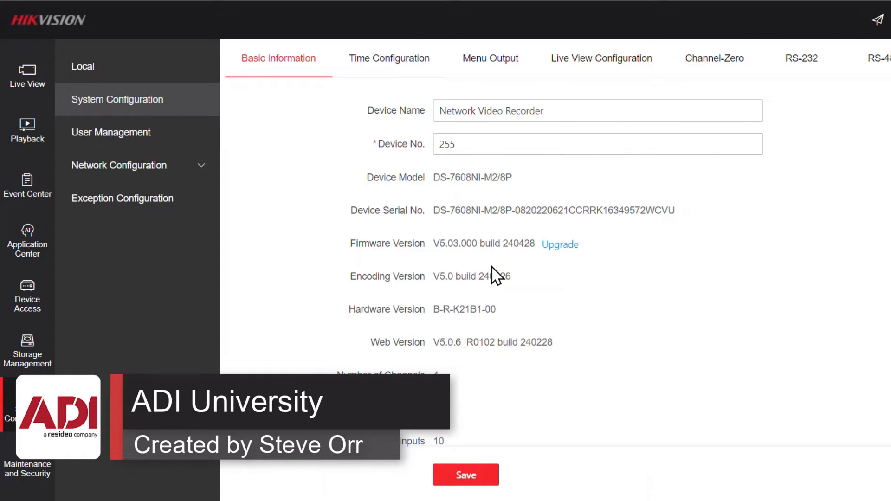